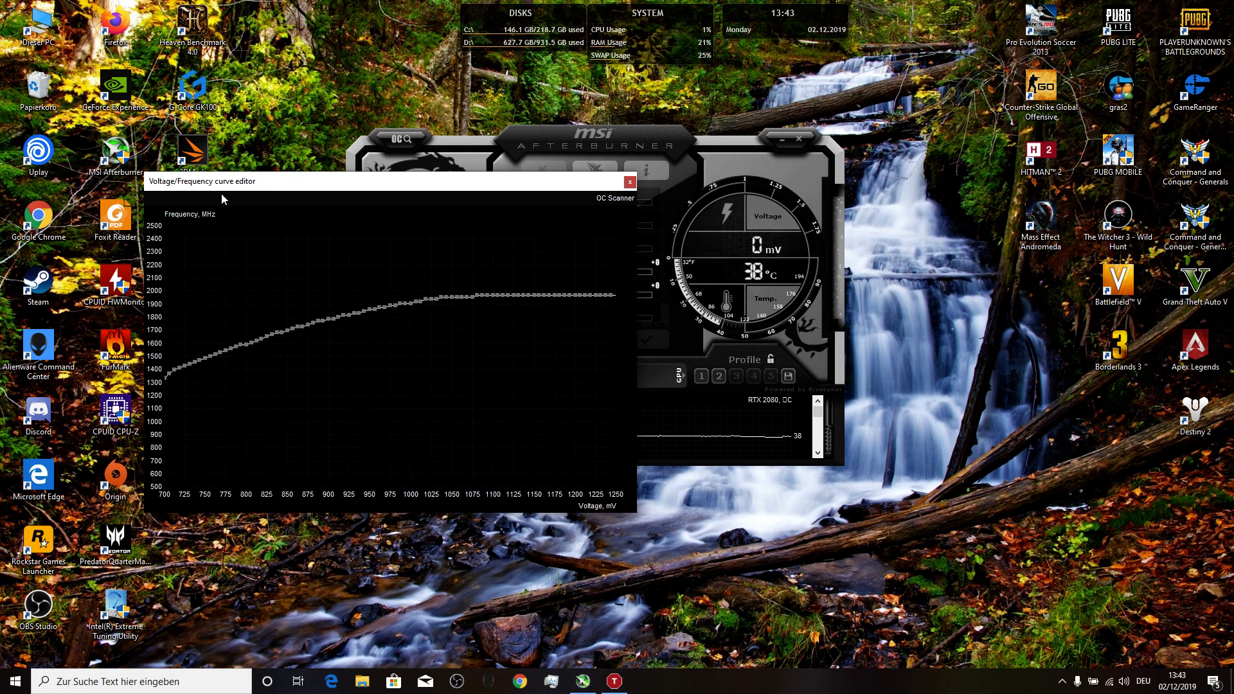
mouse_move(152, 214)
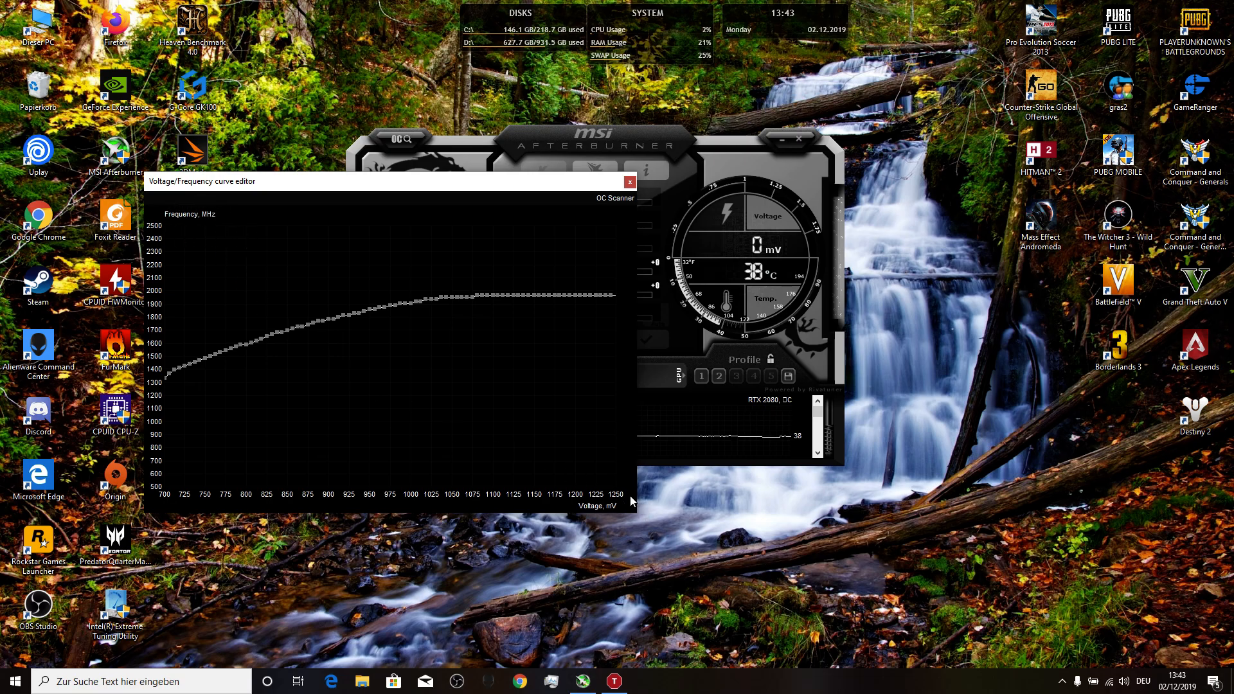
mouse_move(573, 513)
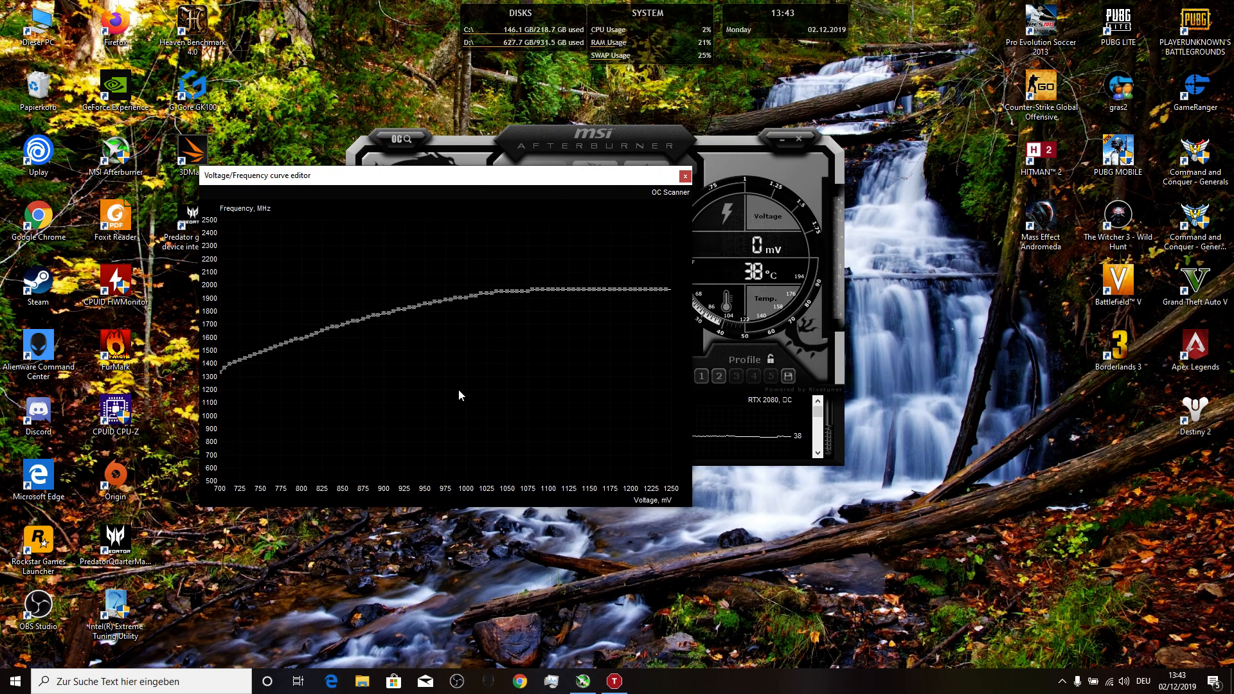
mouse_move(386, 338)
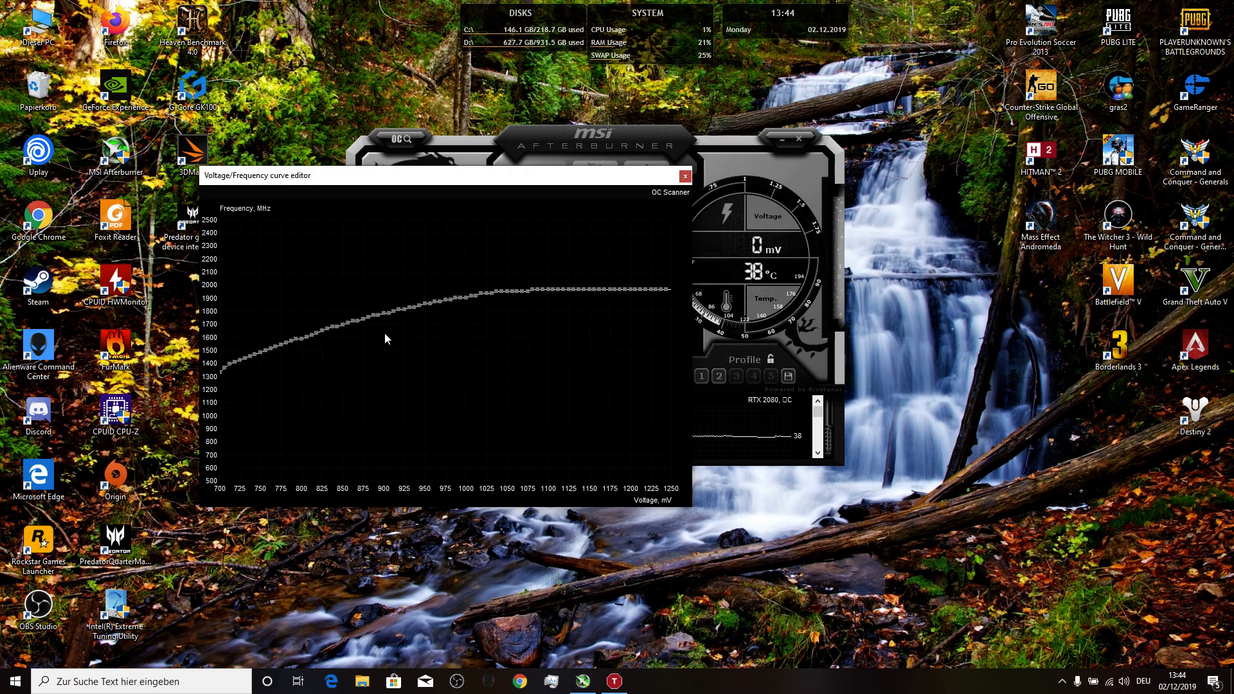
mouse_move(387, 446)
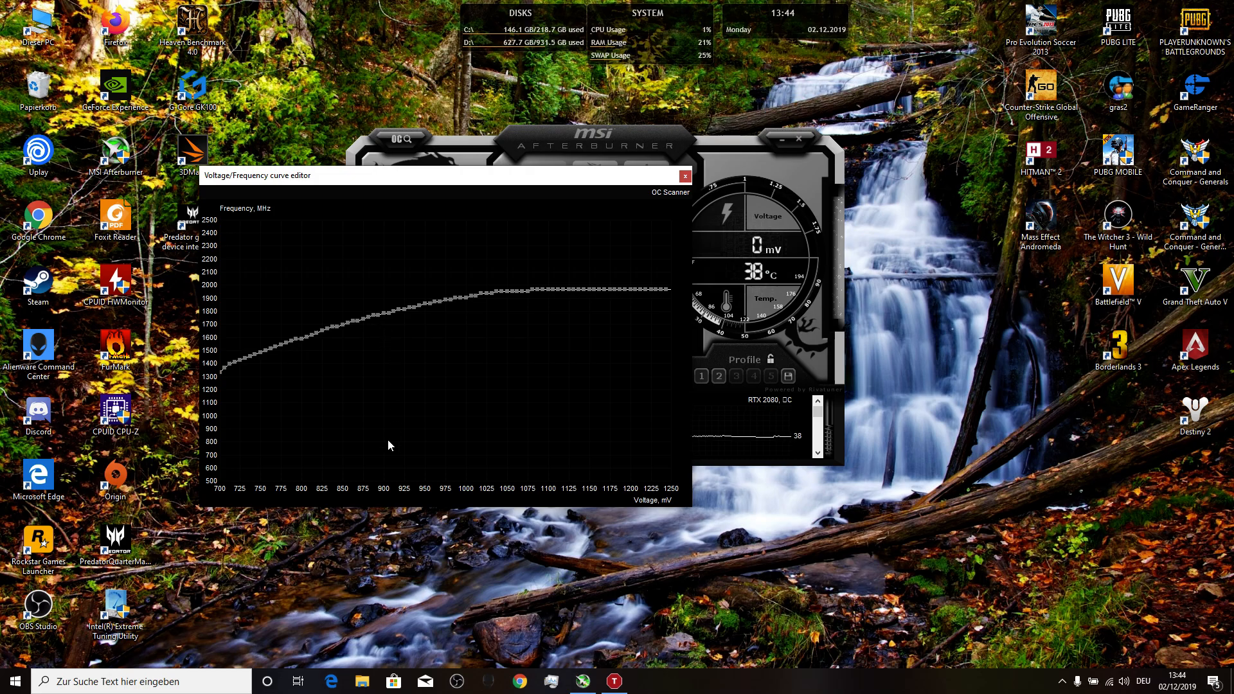
mouse_move(386, 318)
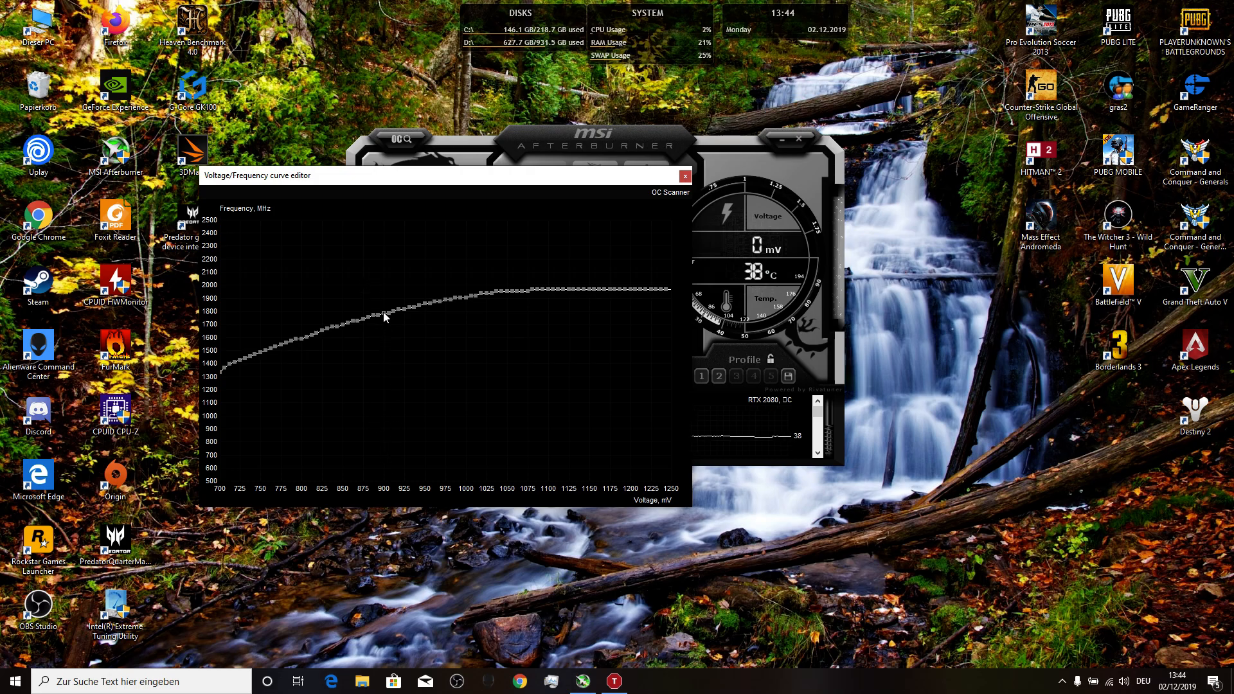
mouse_move(364, 323)
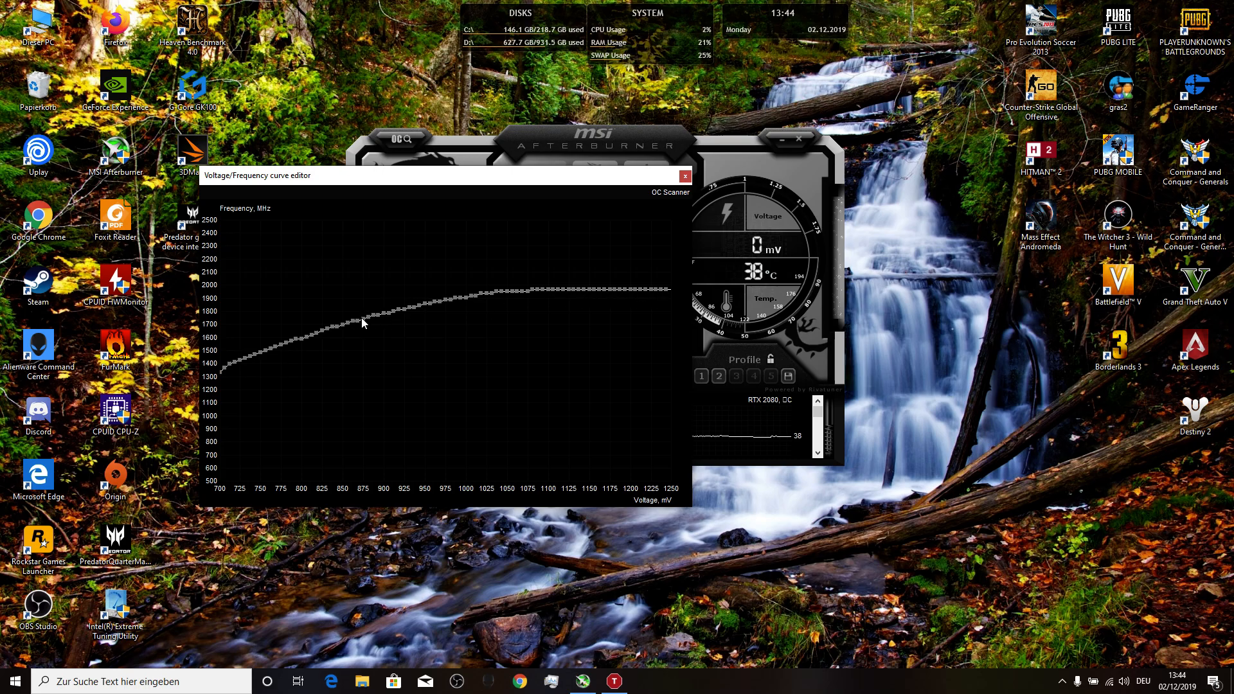
mouse_move(383, 319)
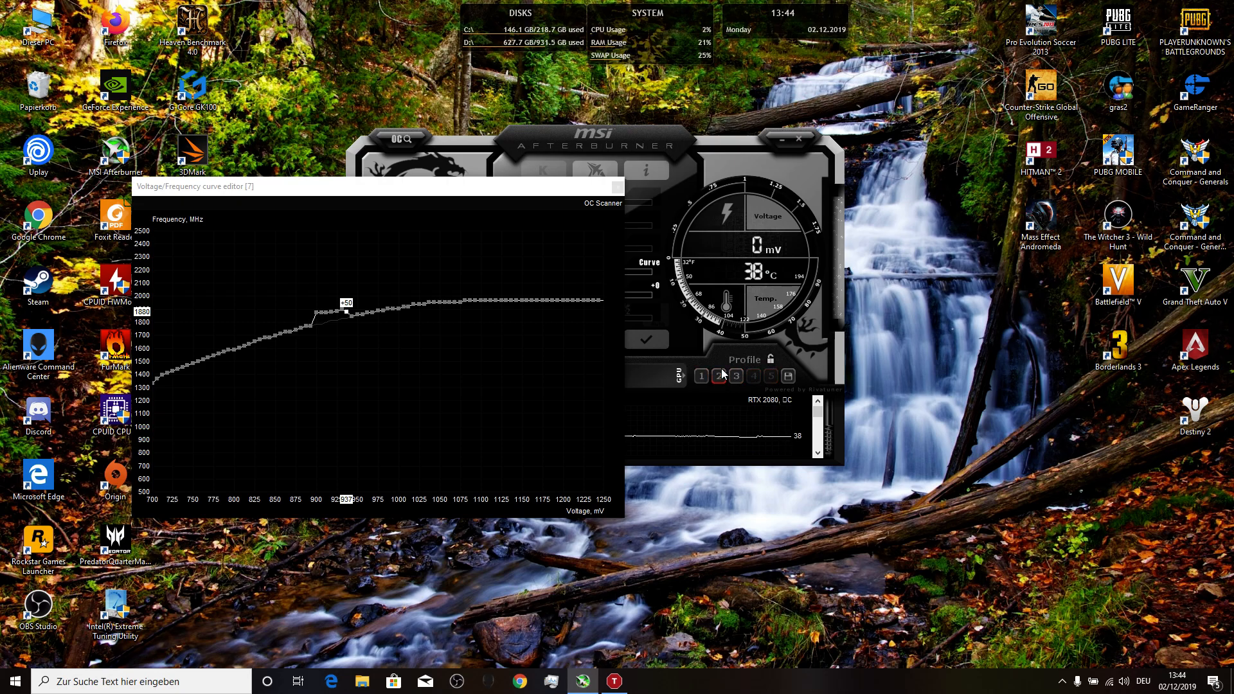
mouse_move(719, 398)
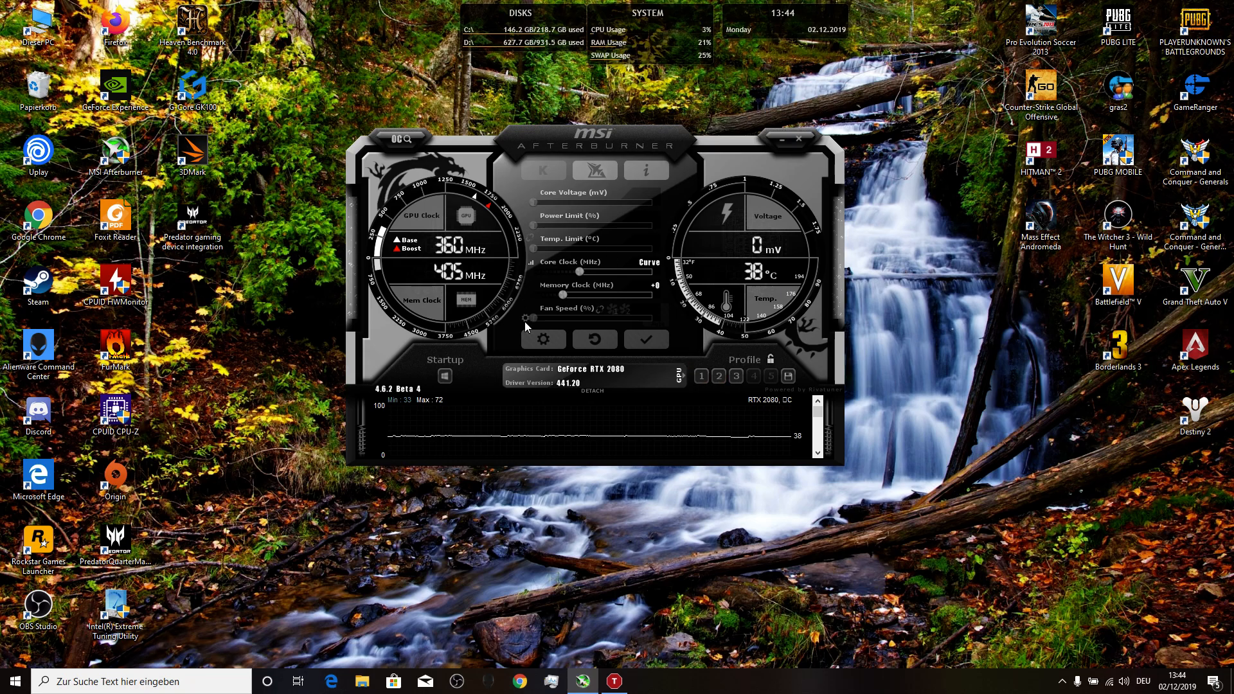
mouse_move(737, 390)
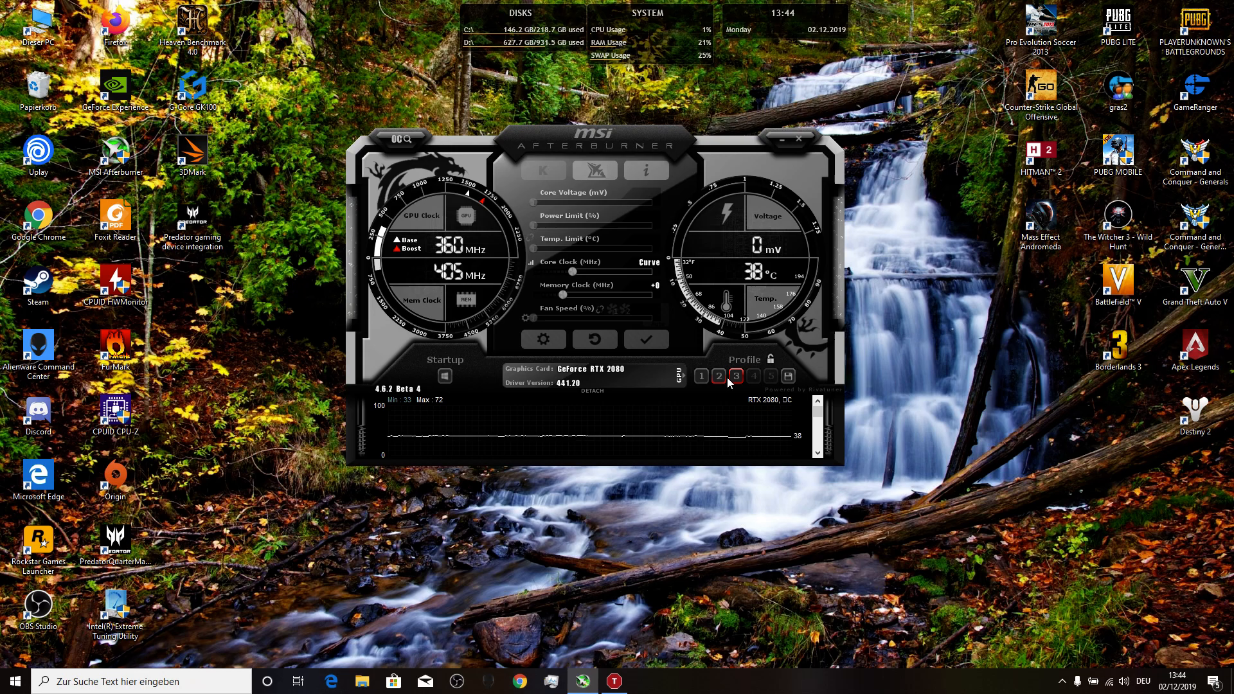
Apply the custom curve and save the undervolt settings to profile slot 3
click(701, 375)
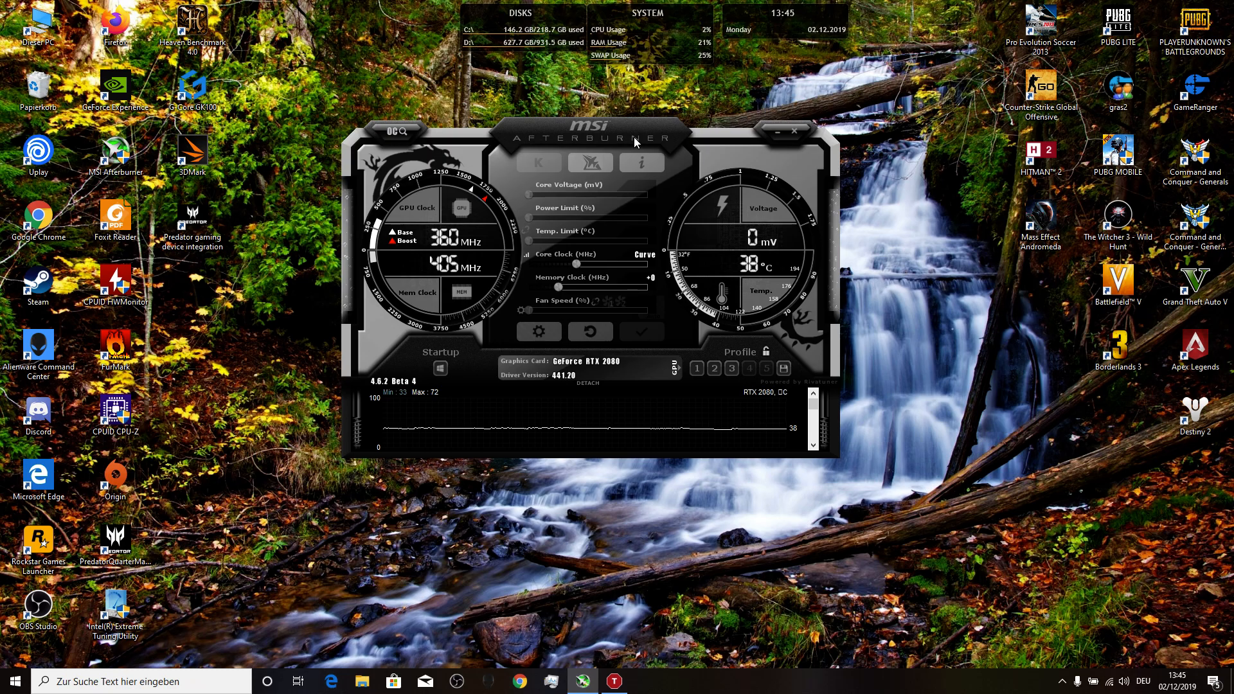
mouse_move(705, 208)
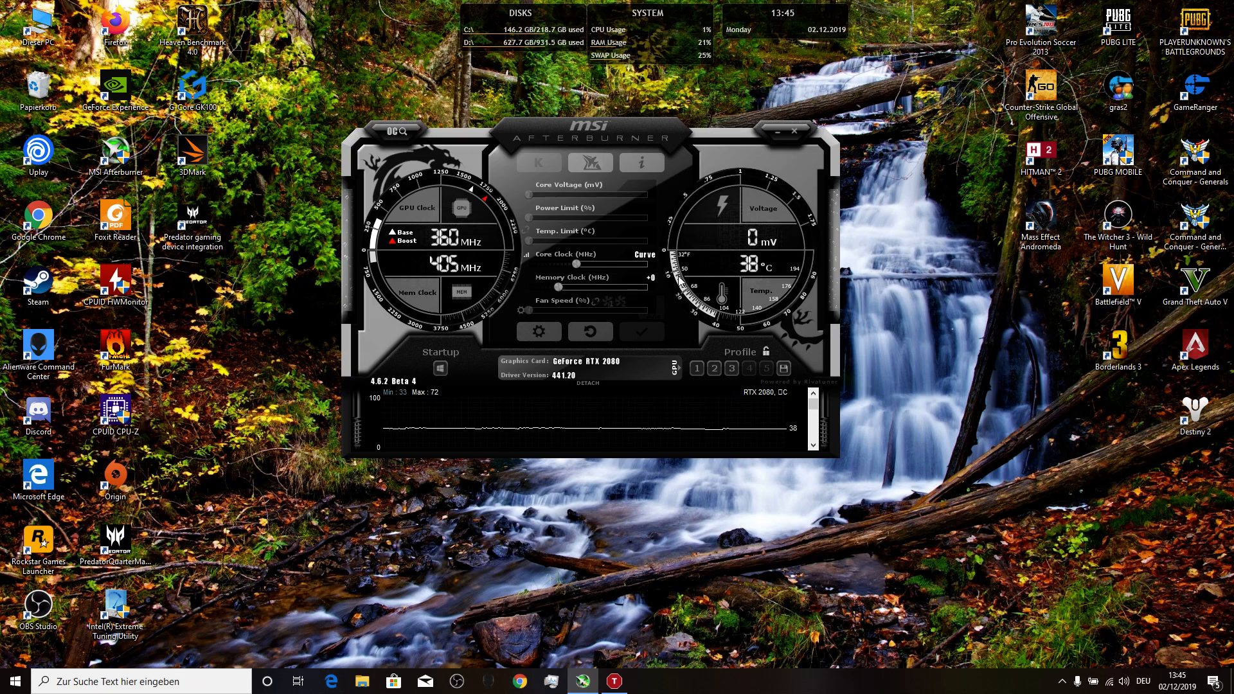
mouse_move(573, 212)
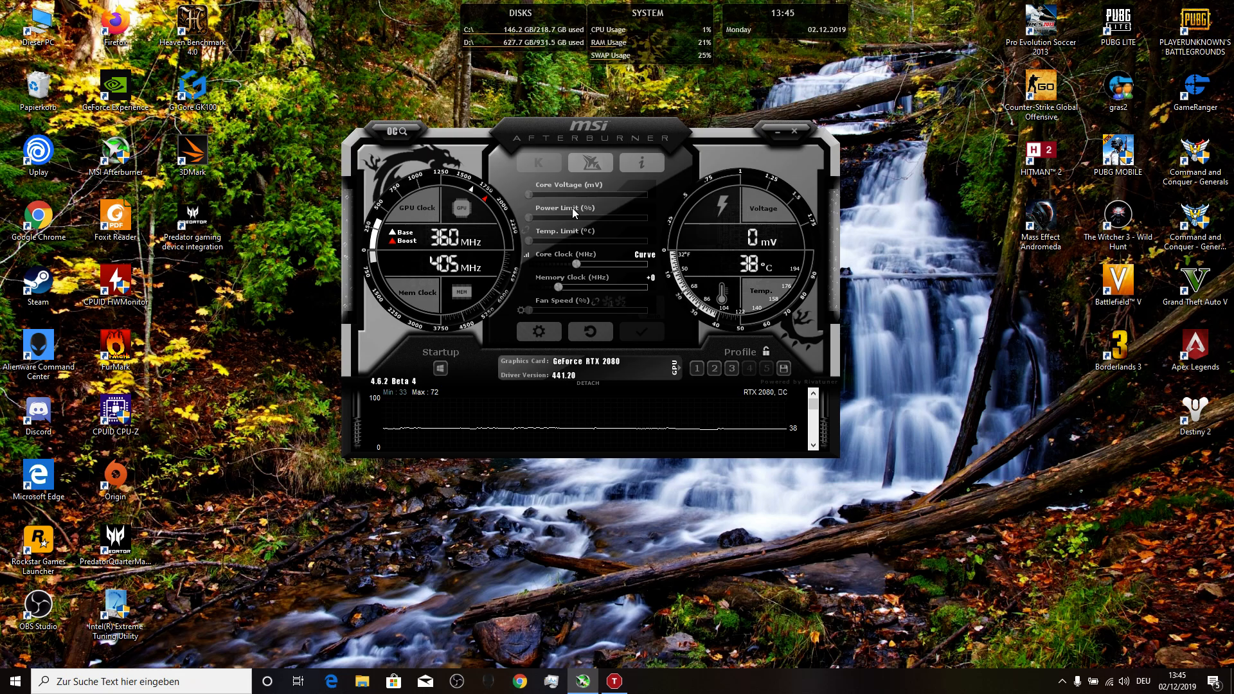
mouse_move(628, 131)
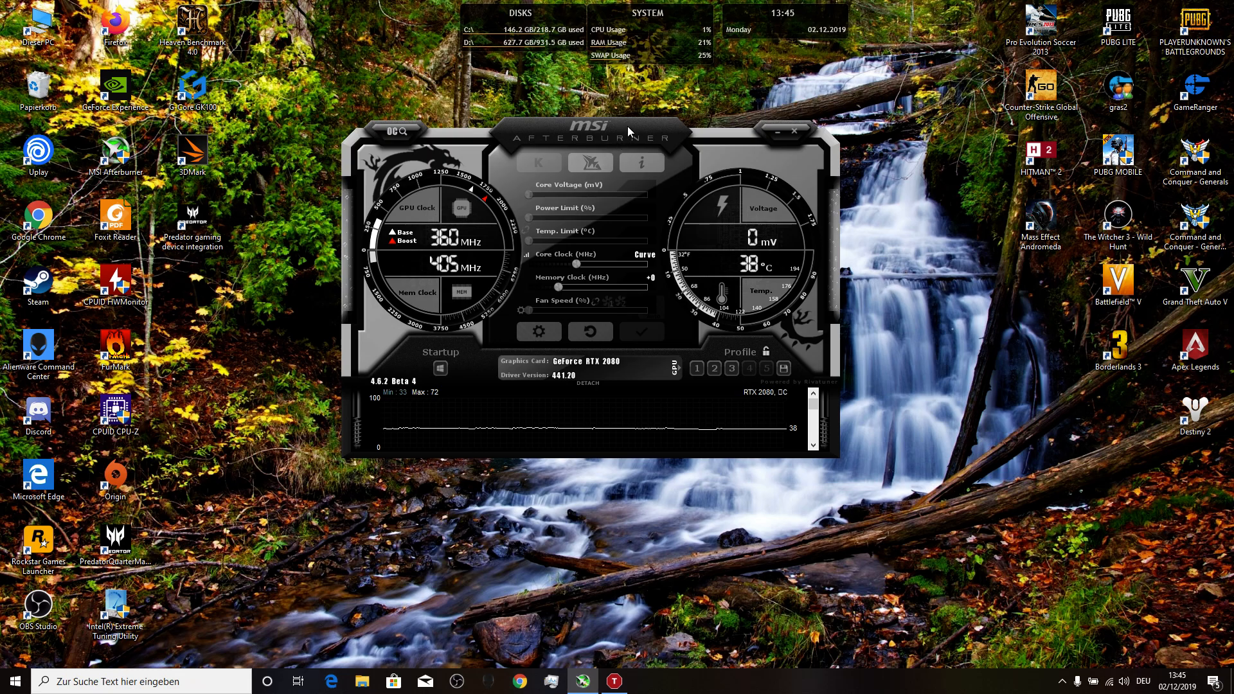